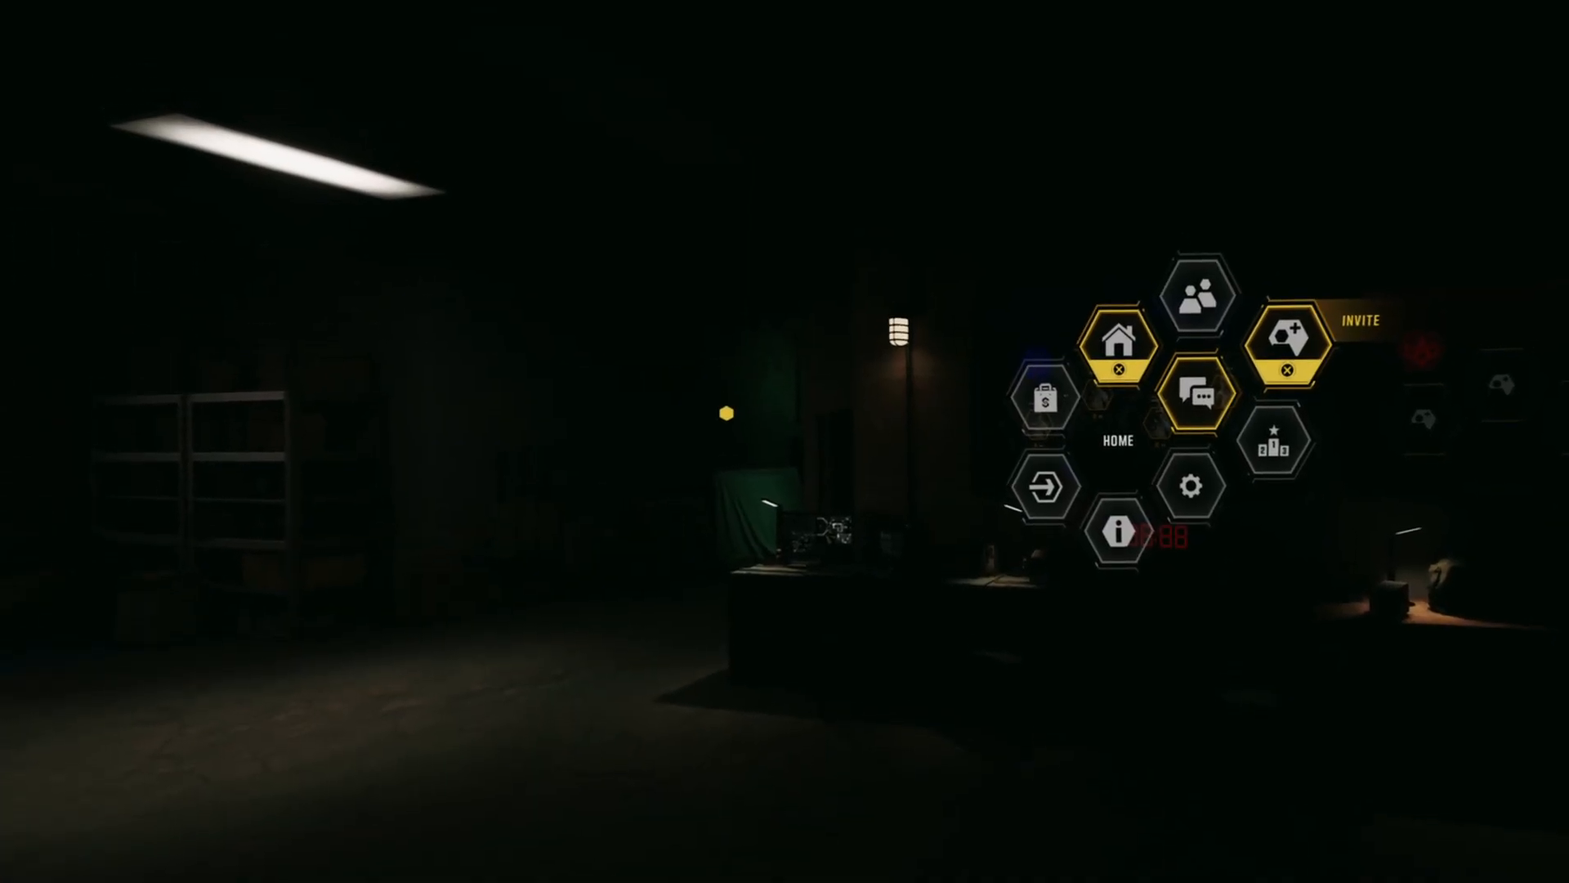
Step: Open the squad lobby from Home showing Contracts mode with operator Diaz and loadout 02
left_click(1116, 345)
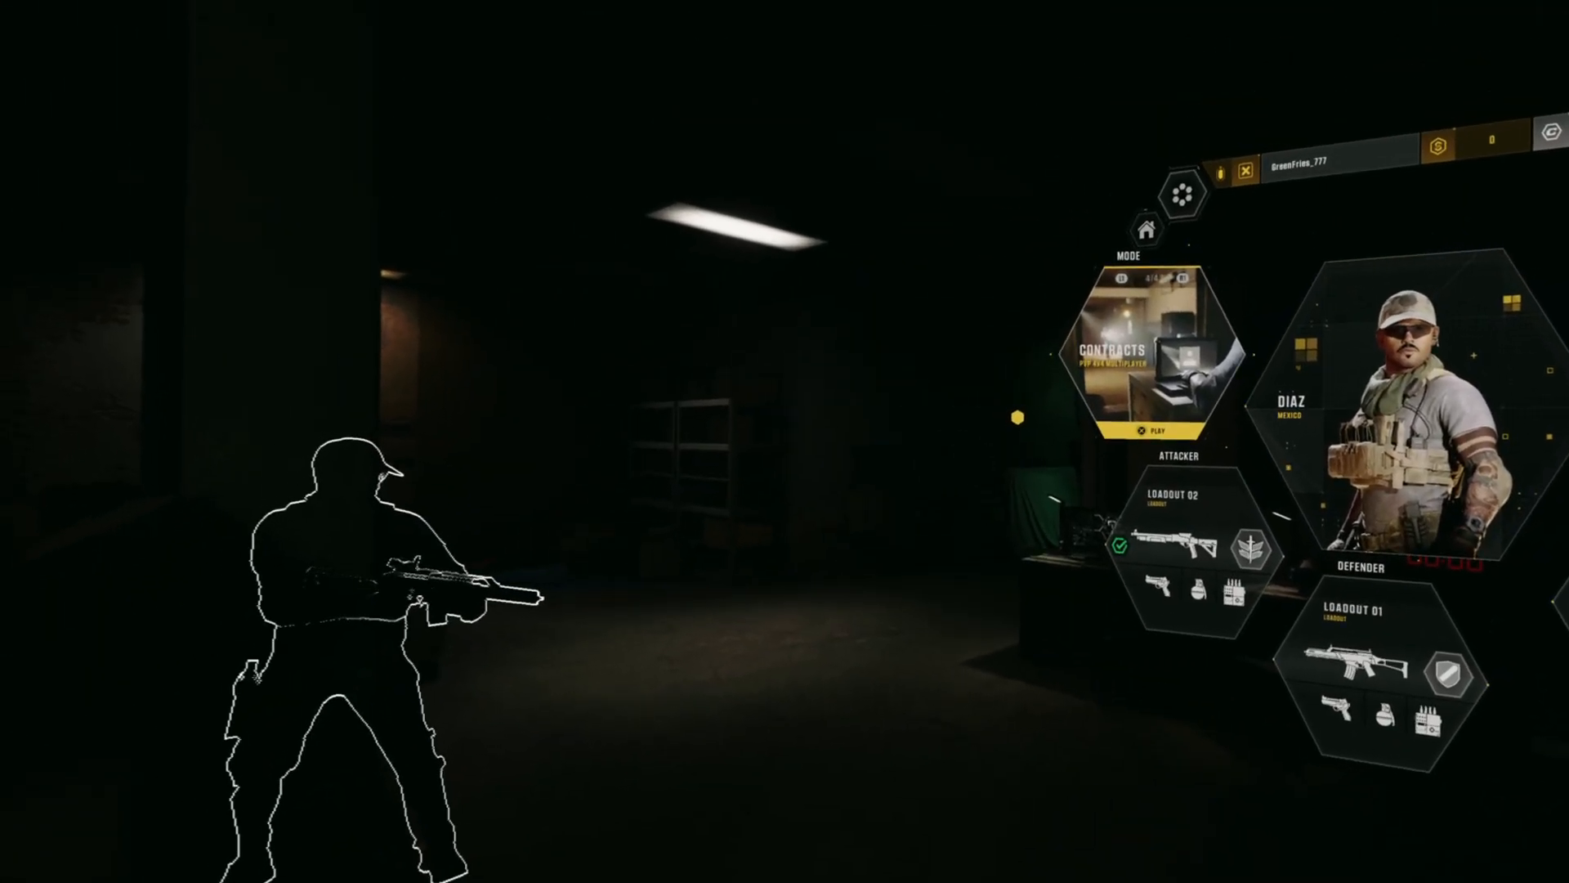
left_click(1158, 430)
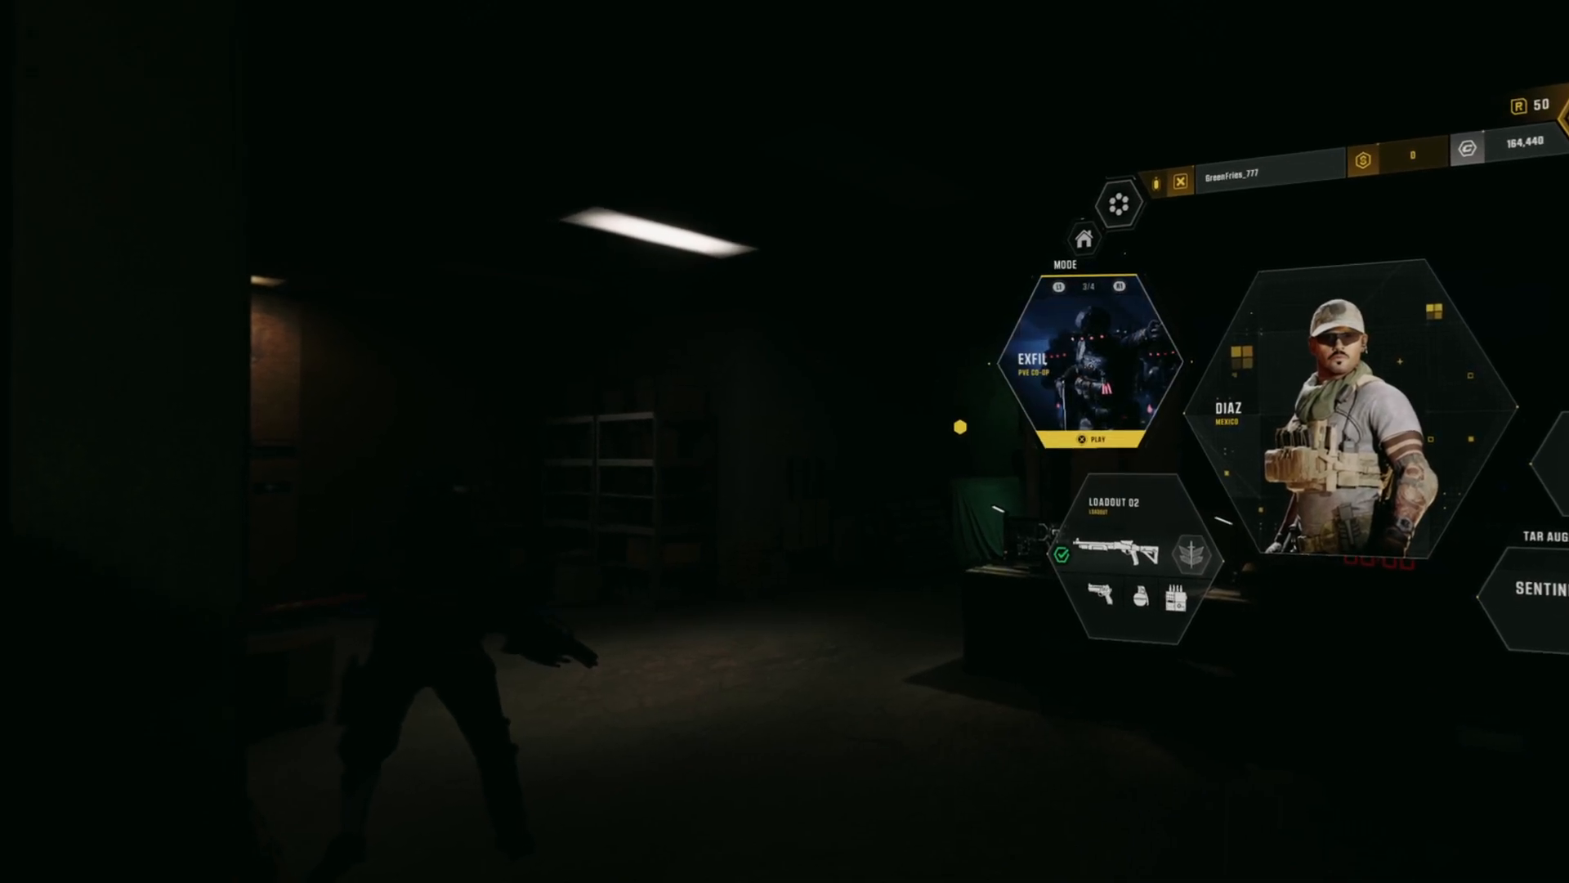
Step: Cycle the Mode tile past Exfil PvE co-op and back to Contracts PvP multiplayer
left_click(1087, 438)
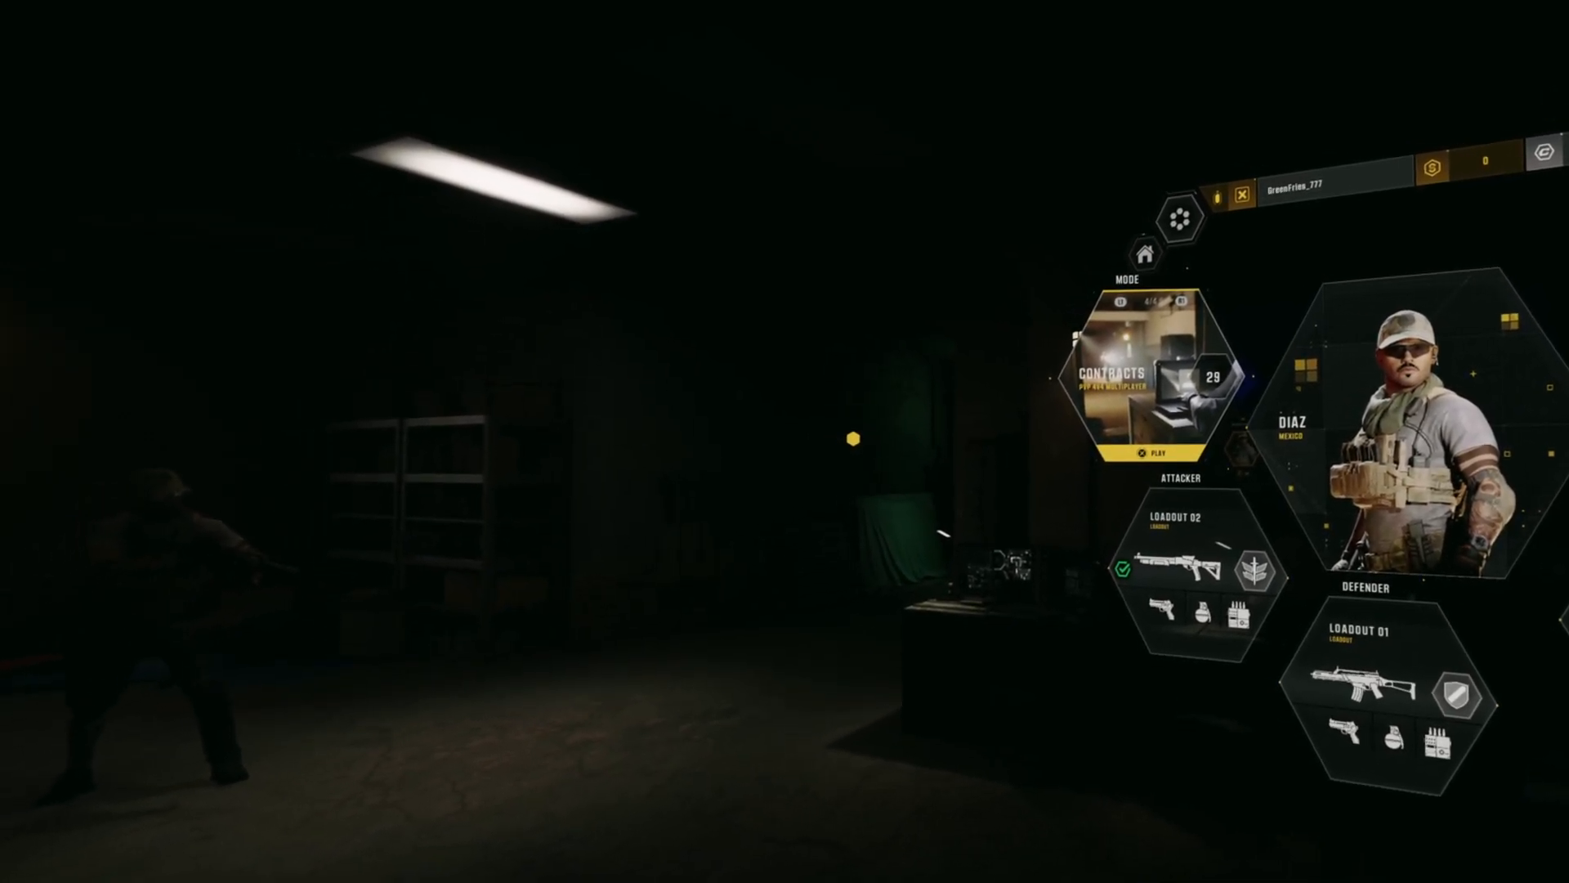
Step: Start Contracts matchmaking via Play and let it drop back to the lobby room
left_click(1150, 449)
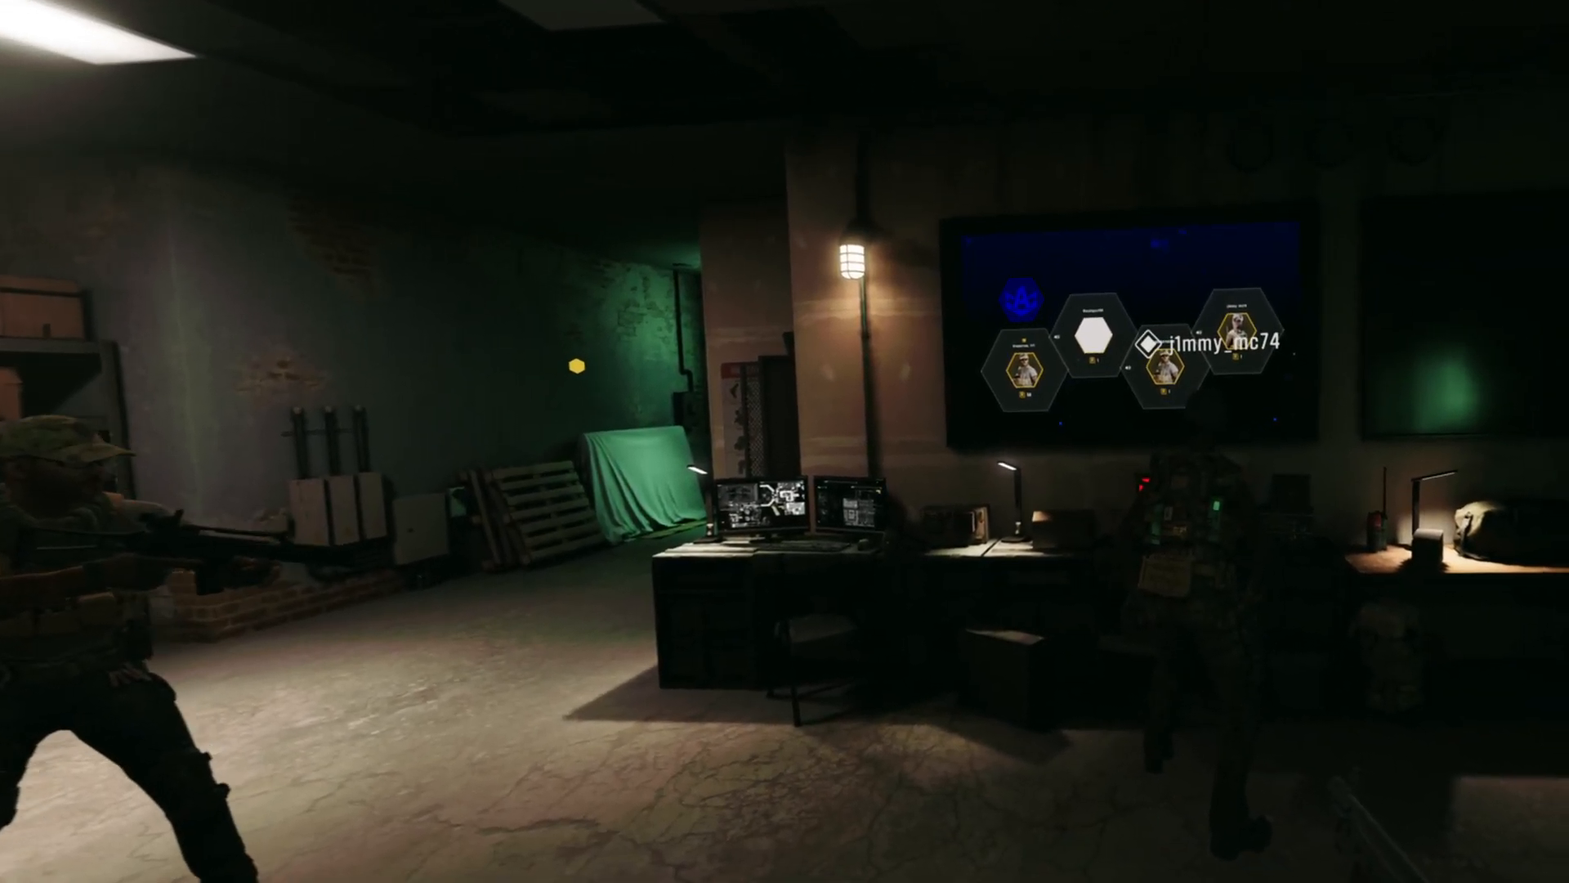
mouse_move(785, 441)
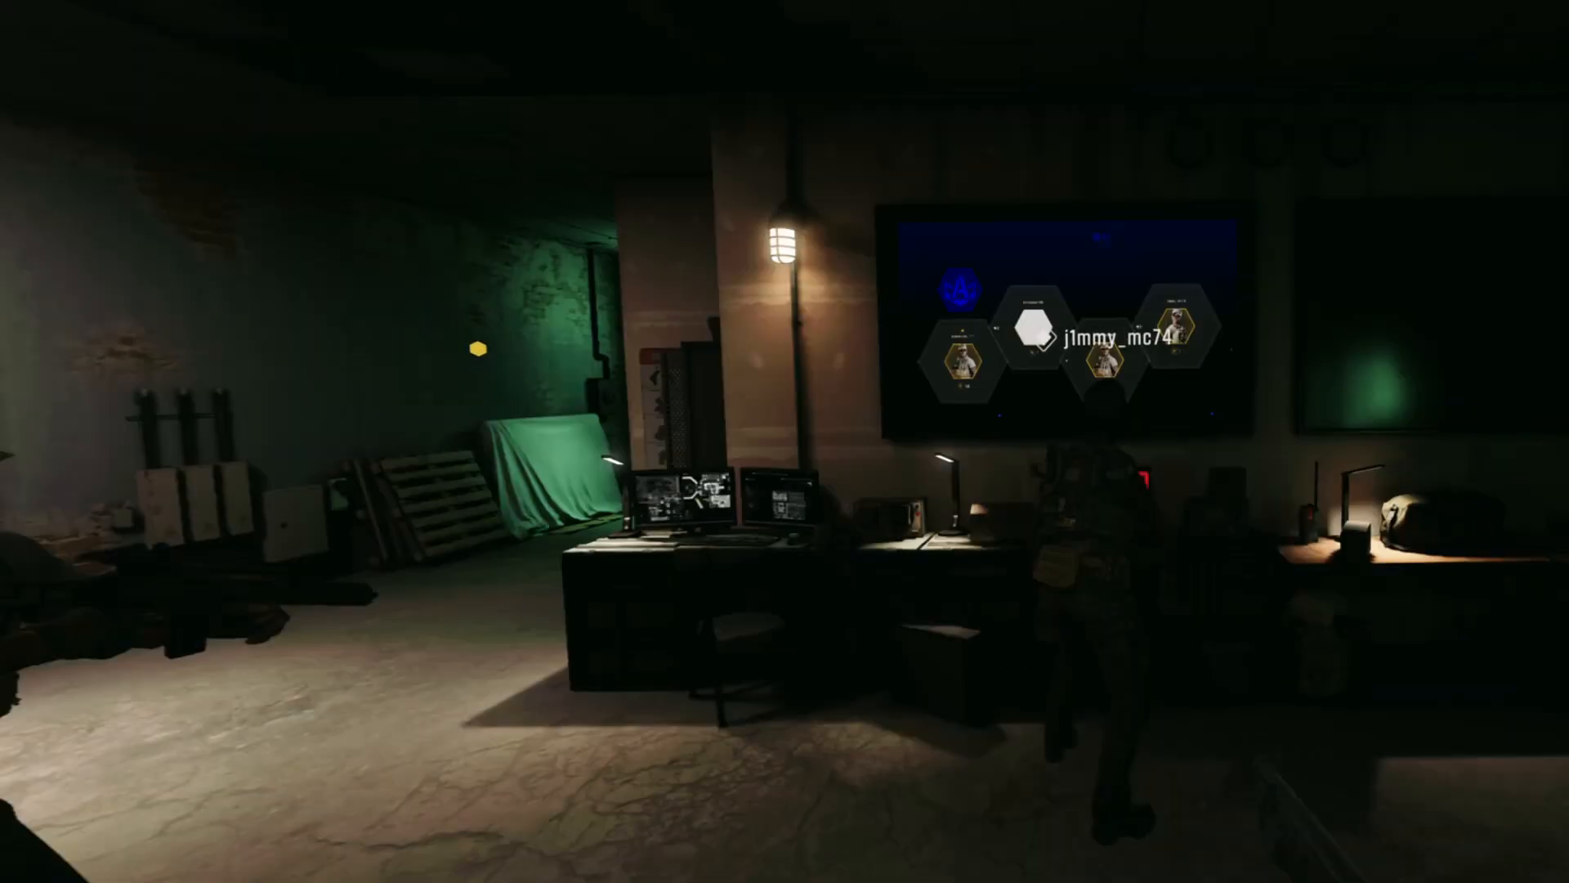
mouse_move(785, 441)
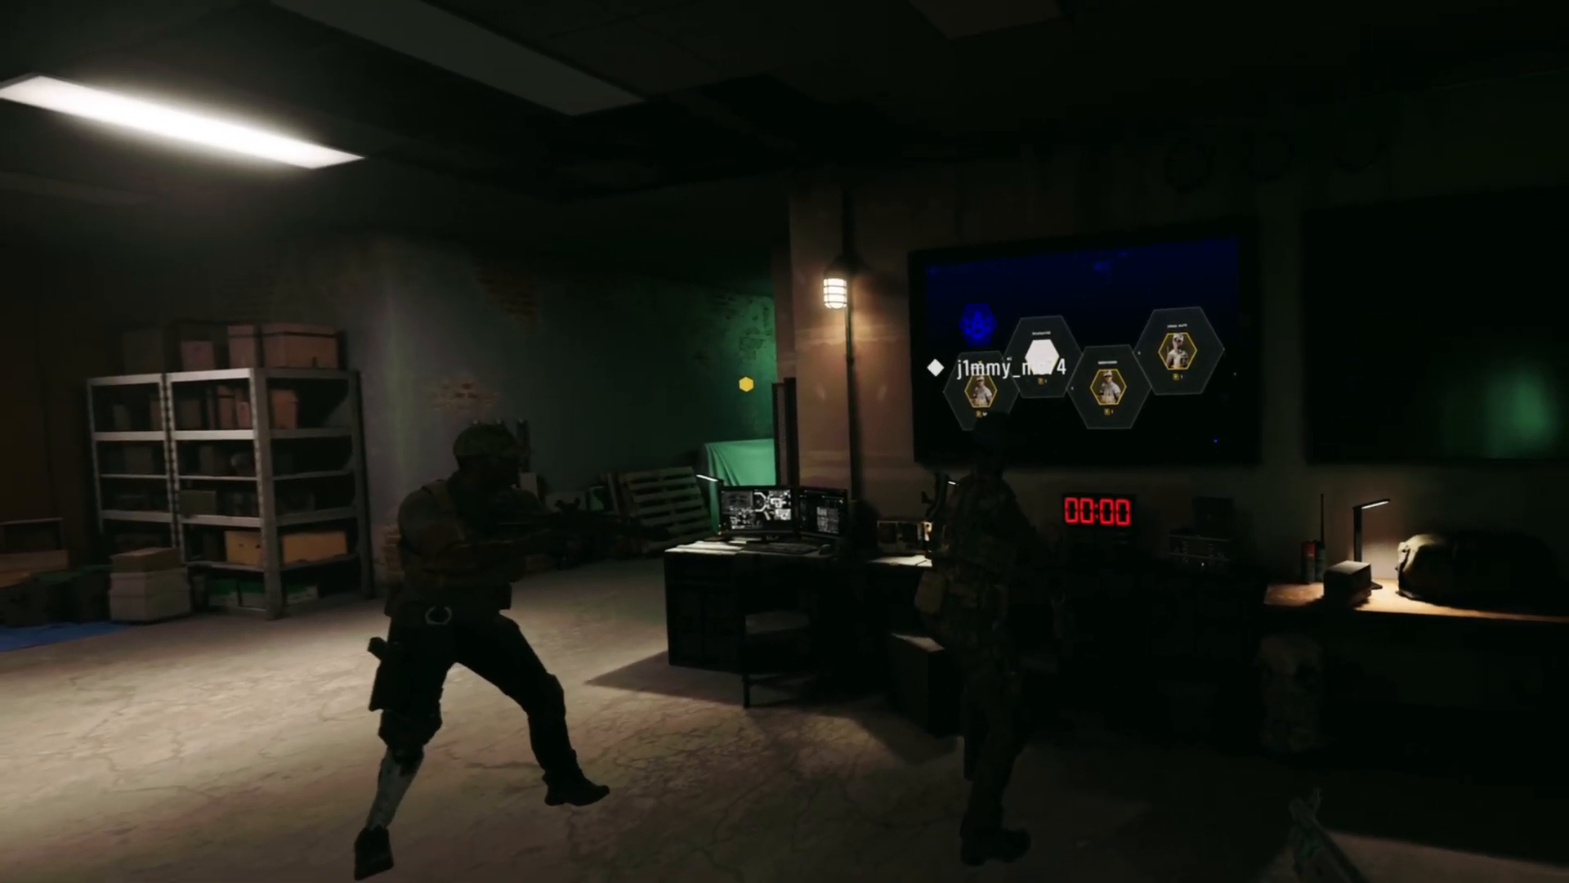
mouse_move(784, 441)
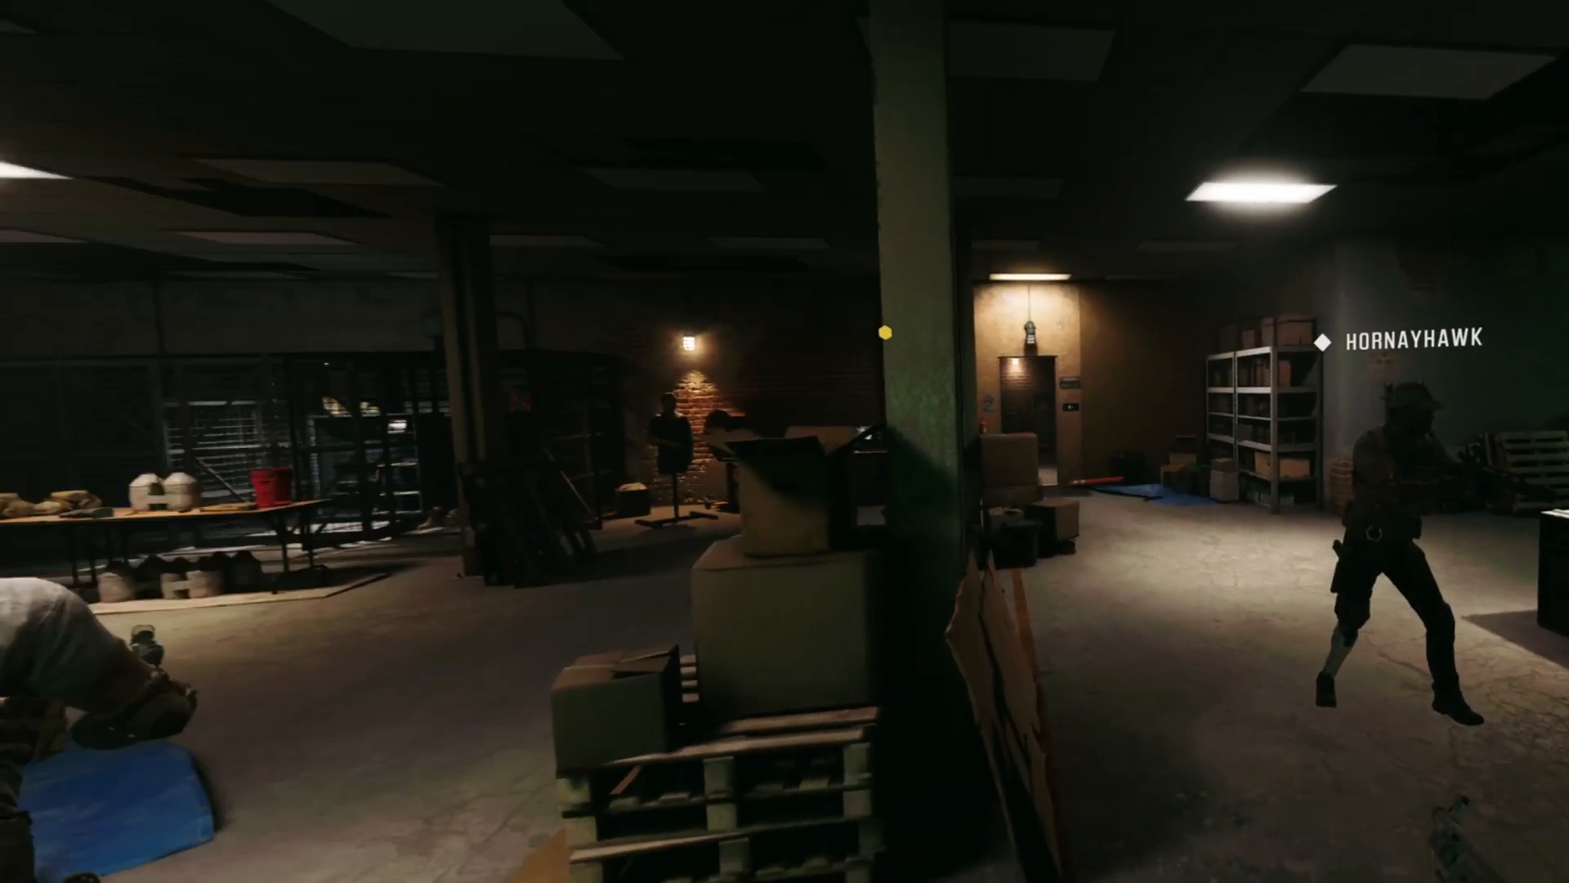